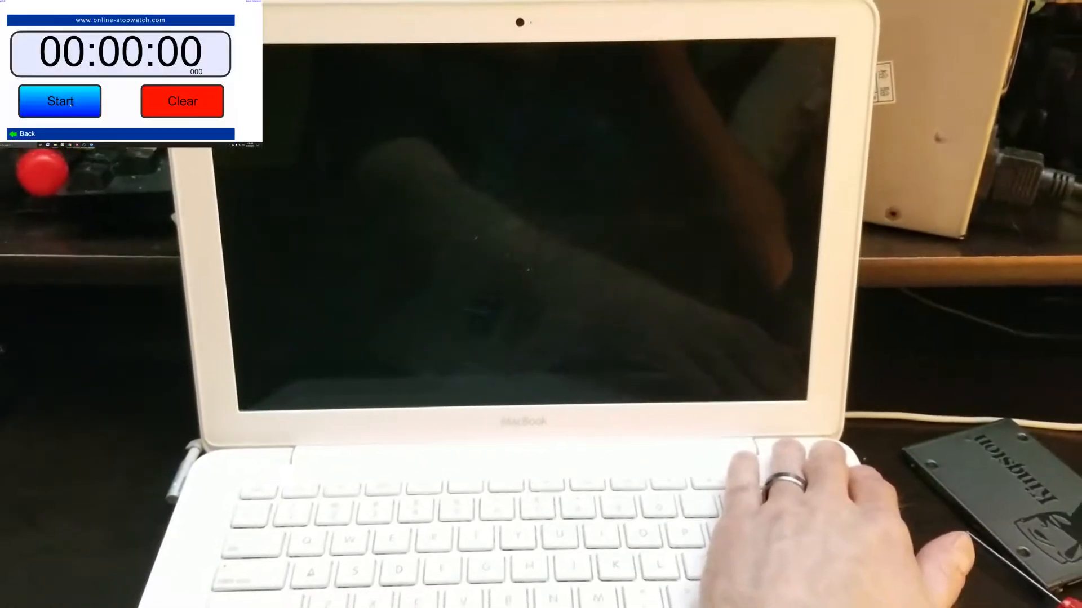
Step: Power on the MacBook and let it boot to the macOS desktop
click(60, 100)
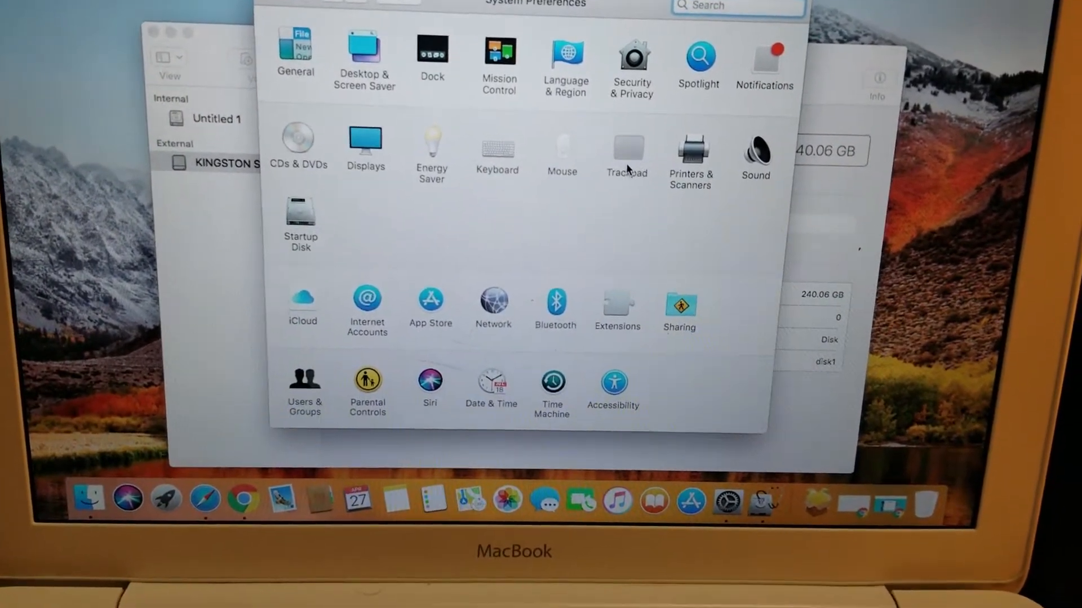
Step: Close System Preferences and Disk Utility, leaving a clear High Sierra desktop
click(626, 150)
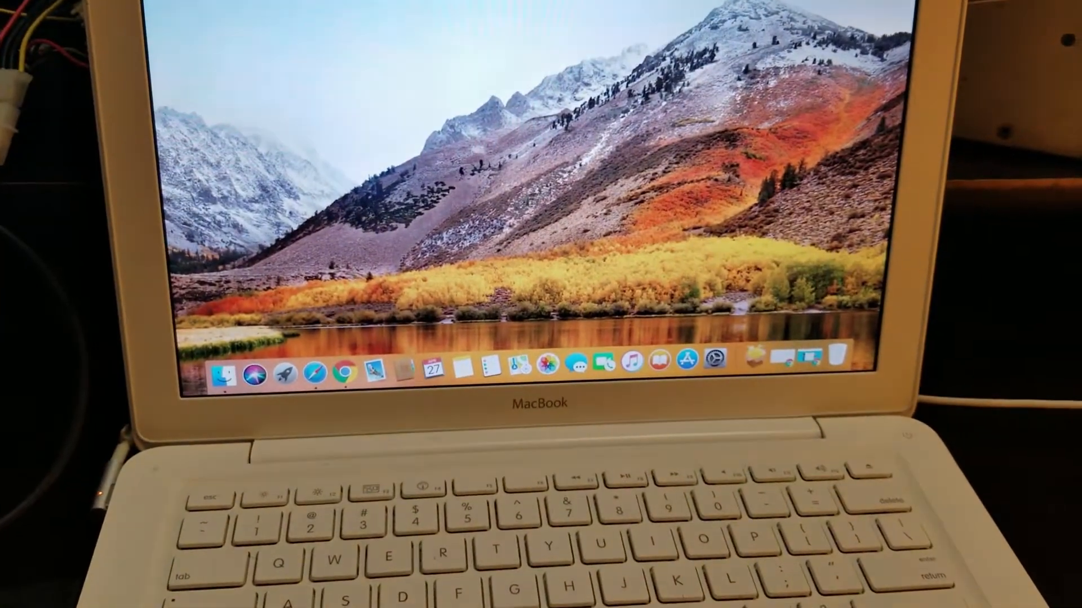
Step: Restart the Mac from the Apple menu into macOS Recovery
click(345, 37)
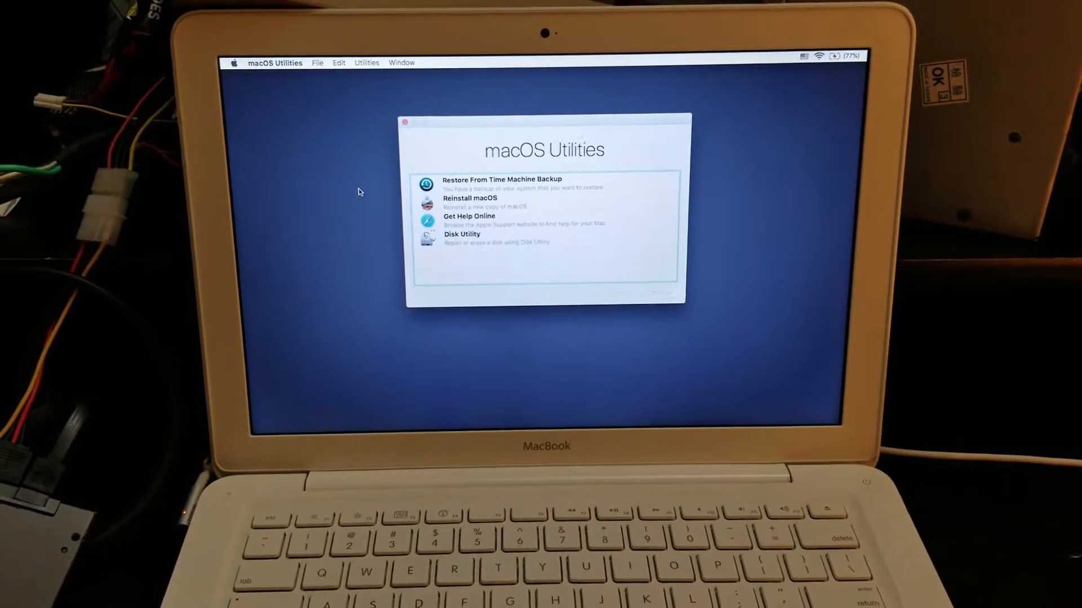
Step: Launch Disk Utility from the macOS Utilities recovery window
click(462, 239)
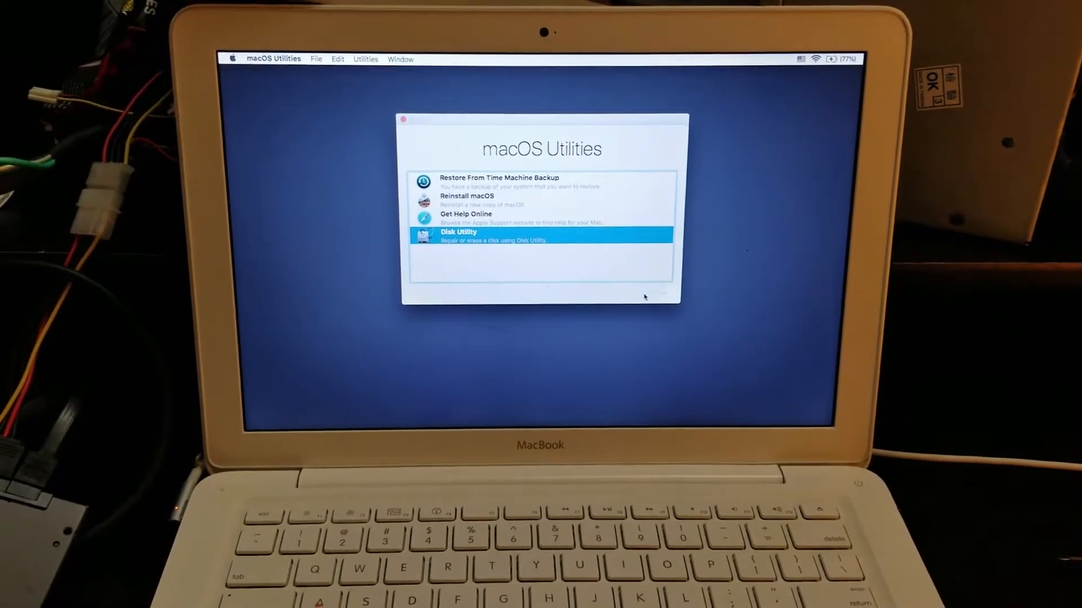
double_click(542, 236)
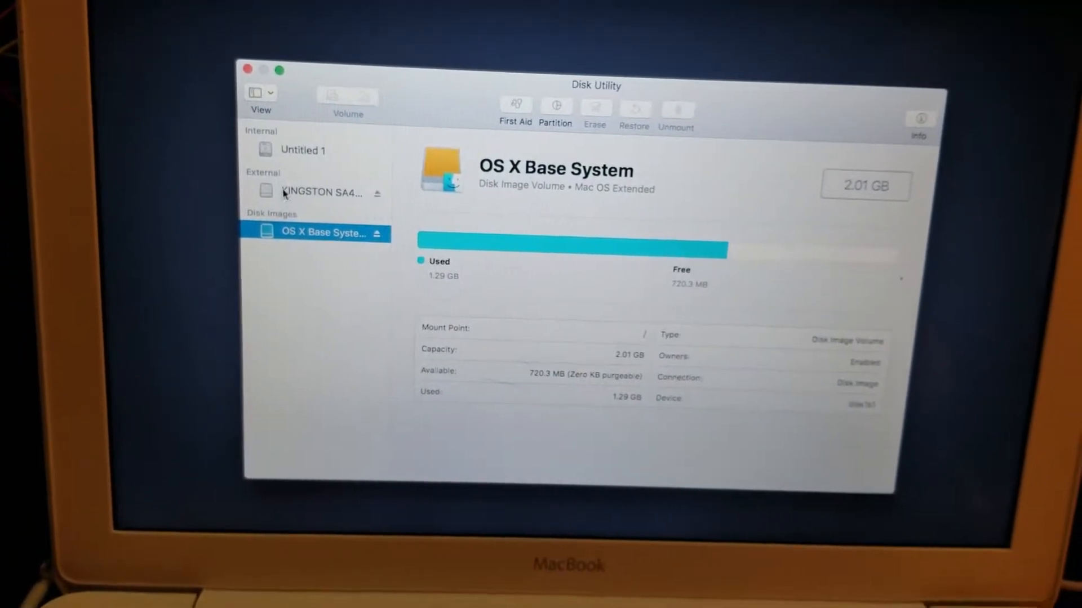
Step: Erase the Kingston SSD as a Mac OS Extended (Journaled) volume named Untitled
click(317, 191)
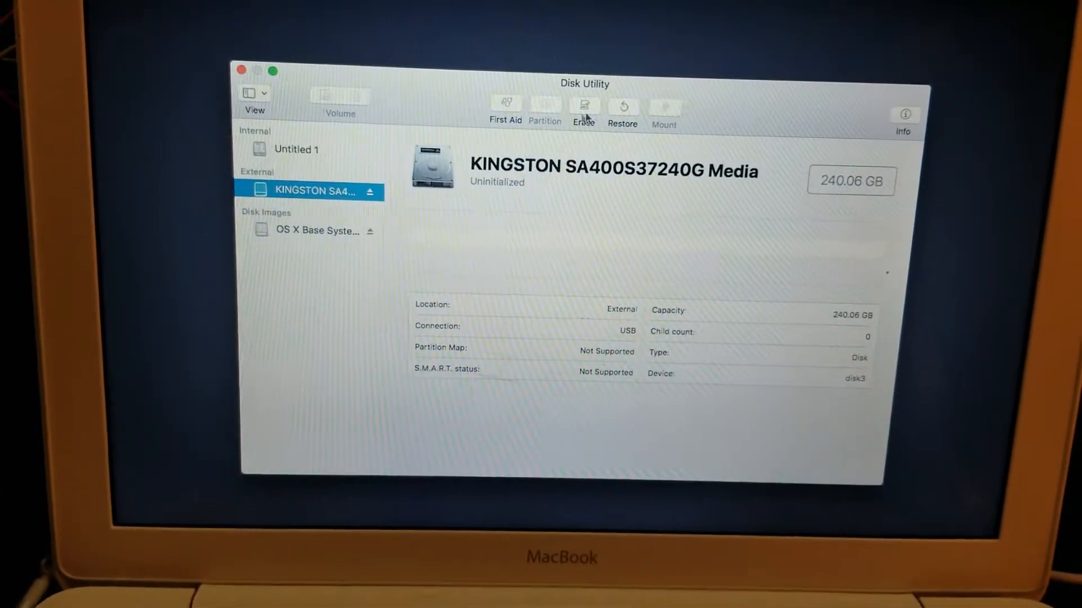
click(583, 107)
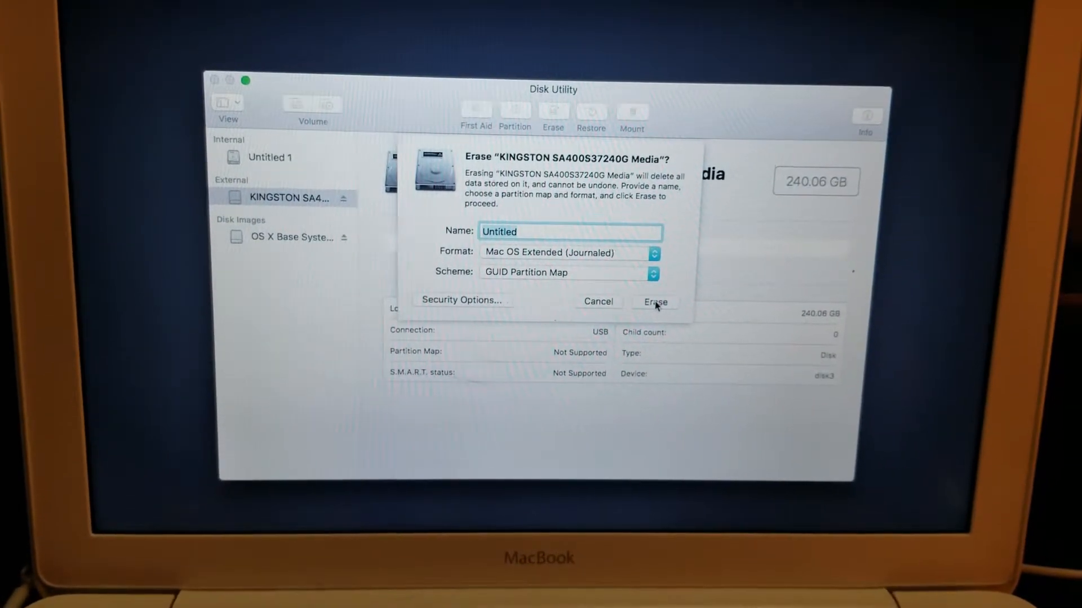
click(653, 302)
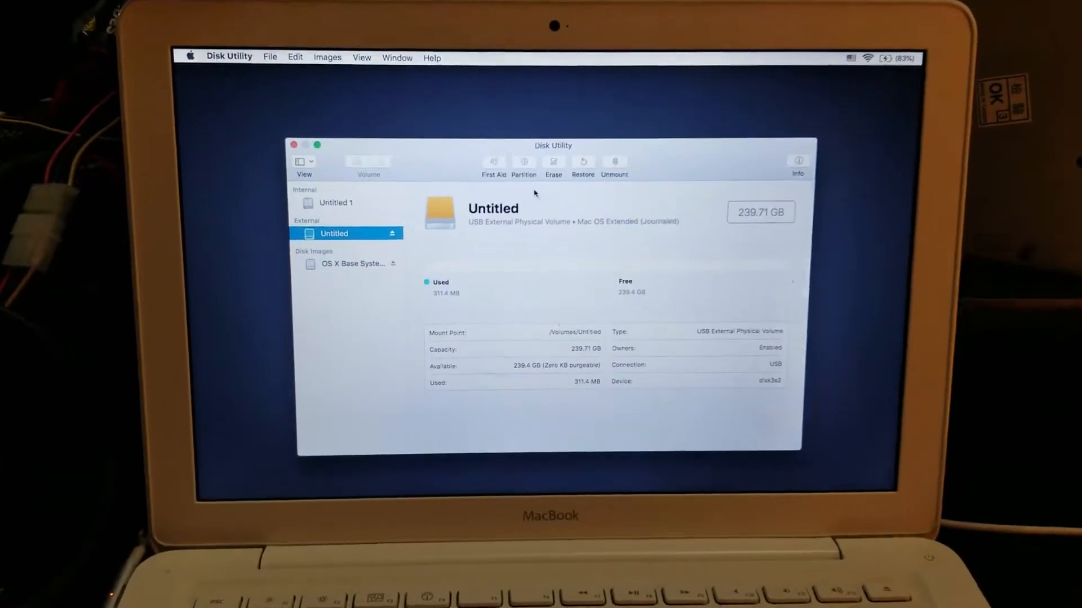
click(494, 165)
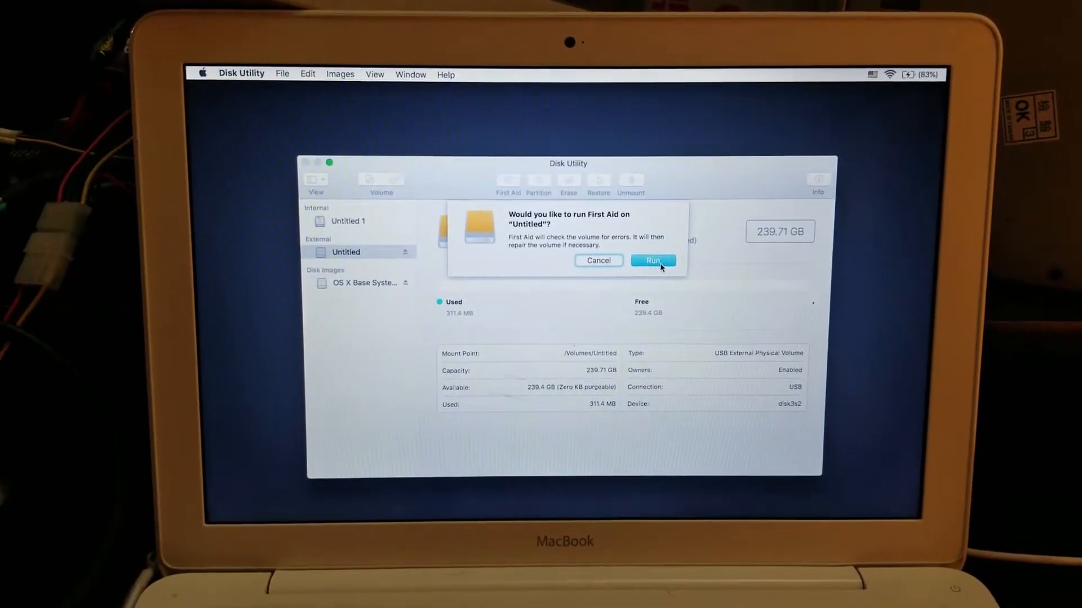
Step: Run First Aid on the Untitled volume, then cancel a second First Aid prompt
click(653, 260)
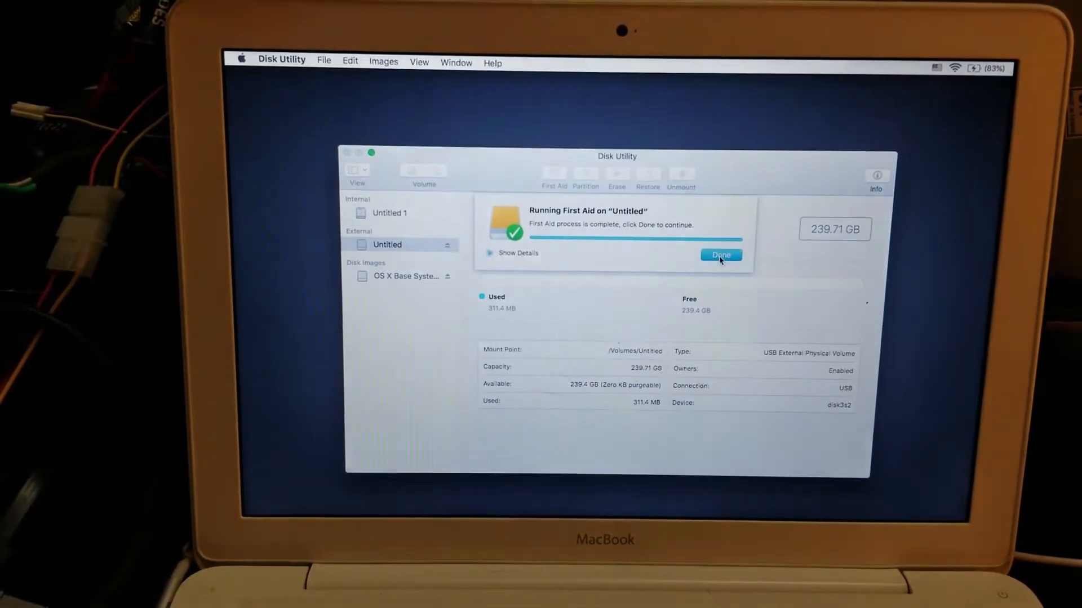
click(720, 256)
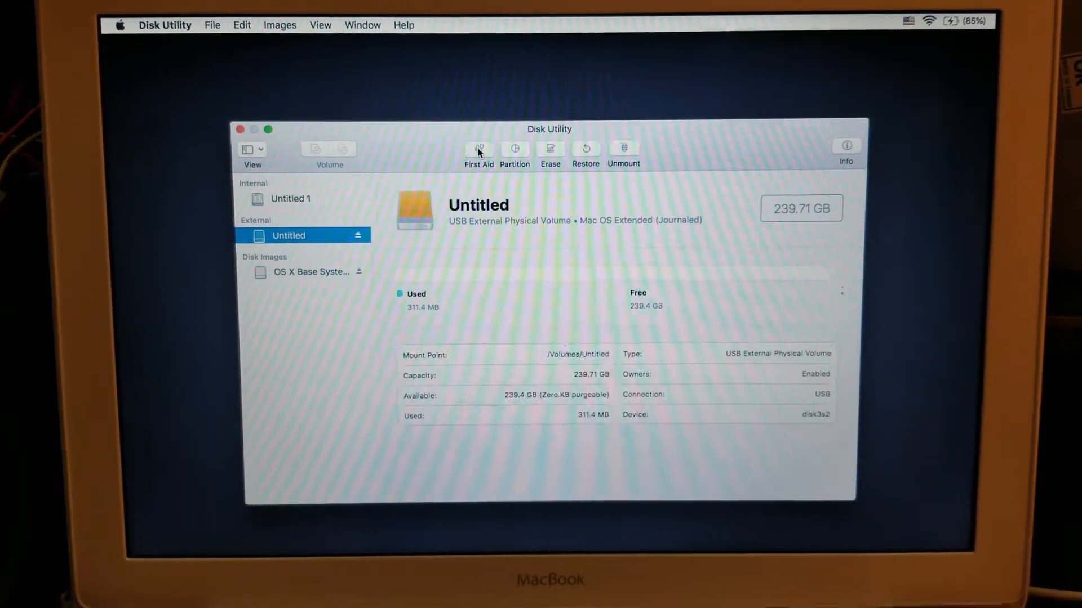
click(477, 150)
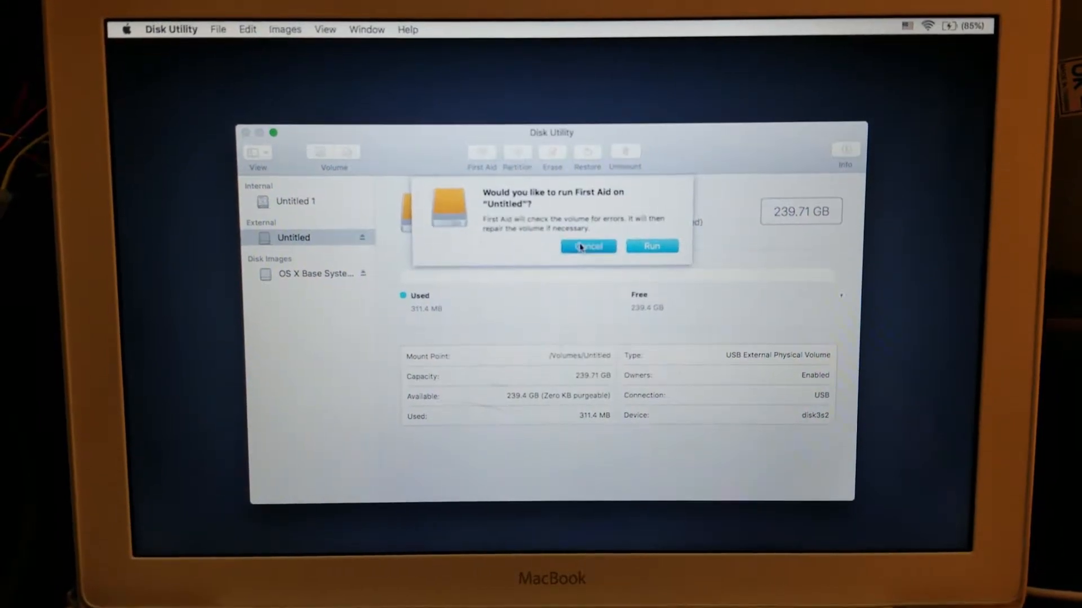
click(587, 246)
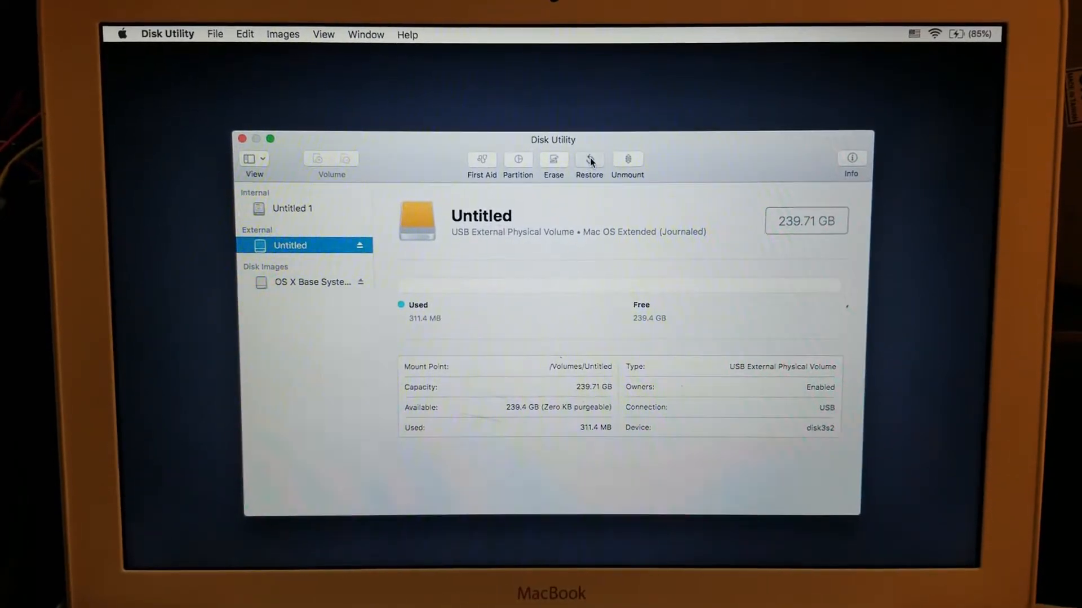
Step: Restore Untitled 1 onto the Untitled SSD volume, then quit Disk Utility
click(588, 162)
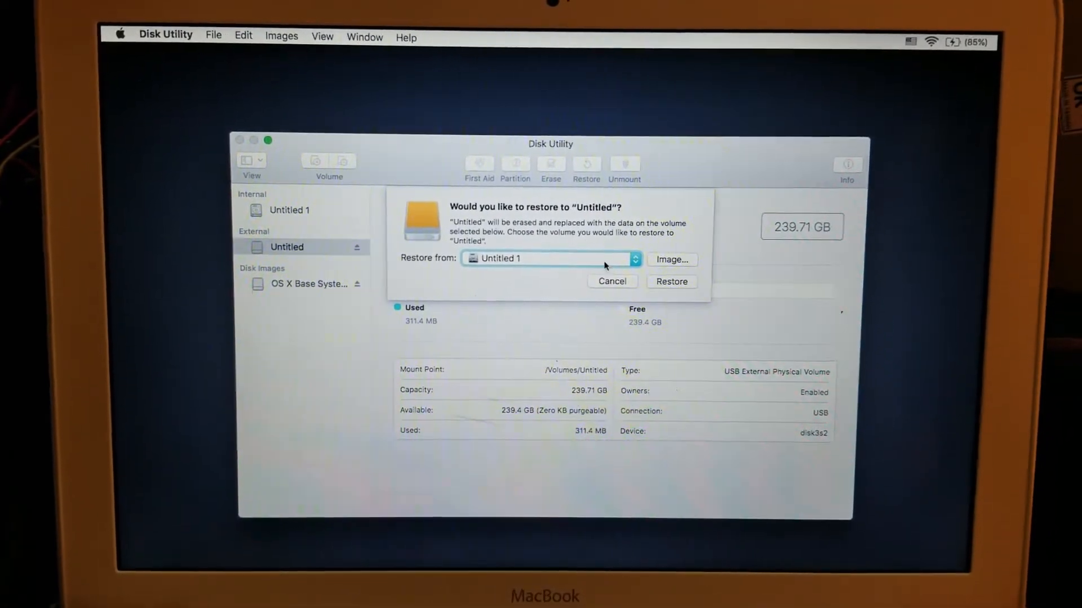
click(670, 282)
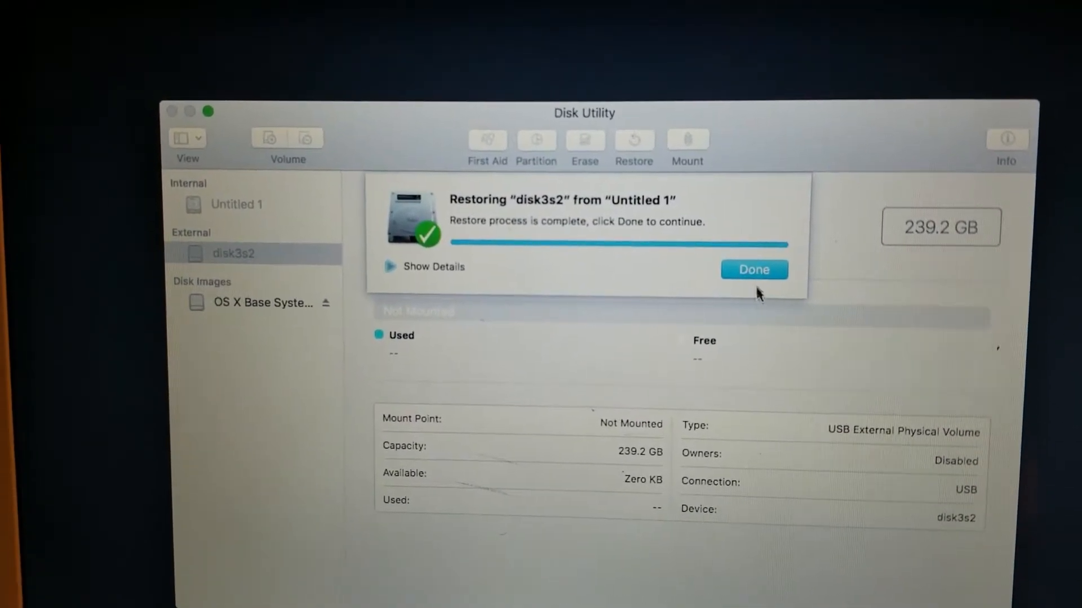
click(754, 270)
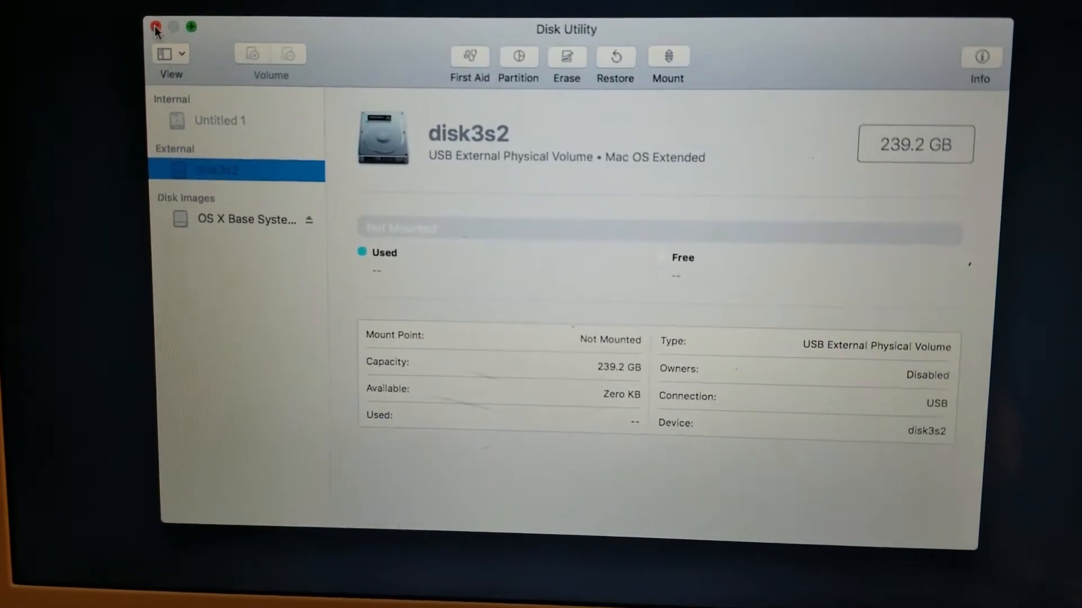
click(157, 27)
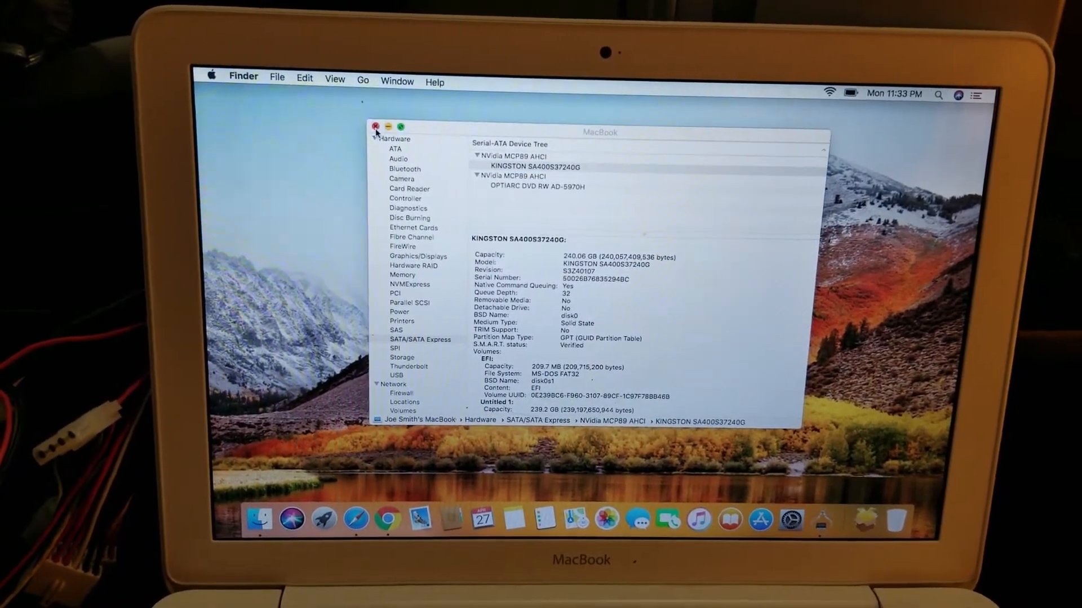
Step: Close System Information and launch Terminal from Launchpad's Other folder
click(377, 128)
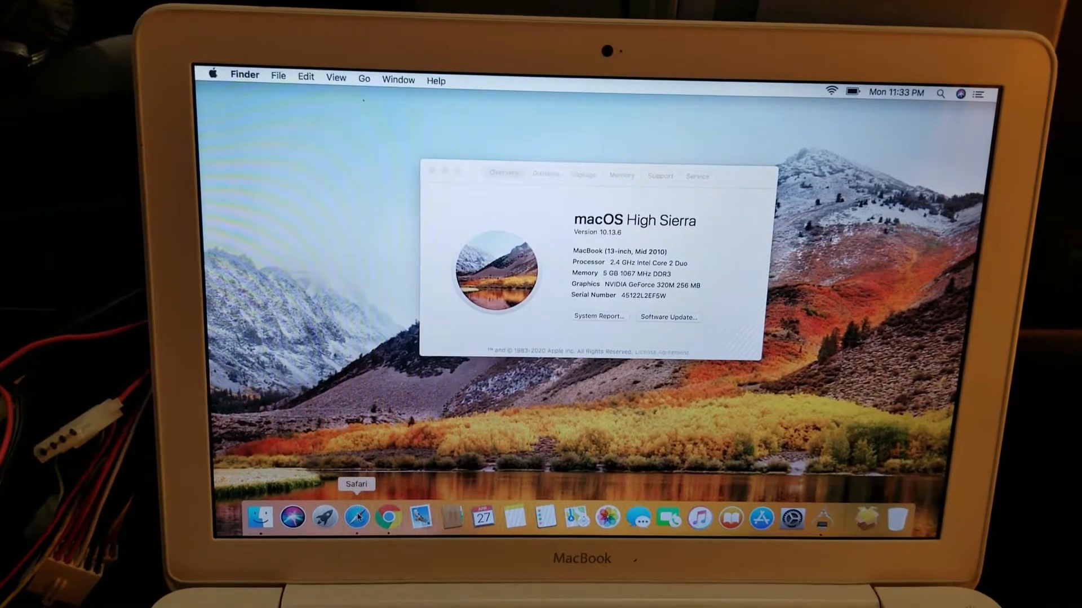
click(324, 517)
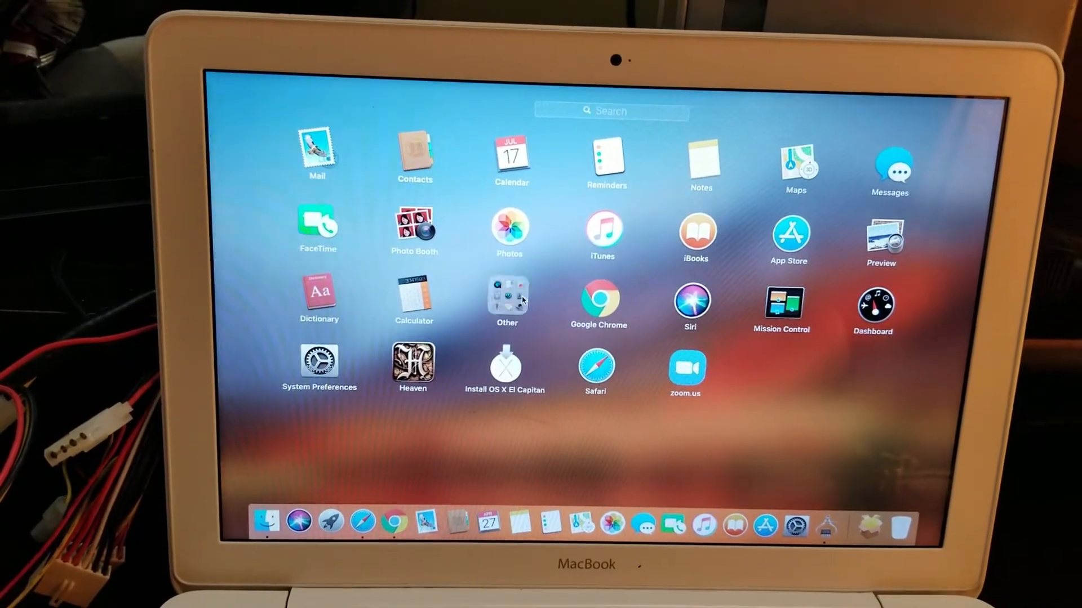
click(507, 298)
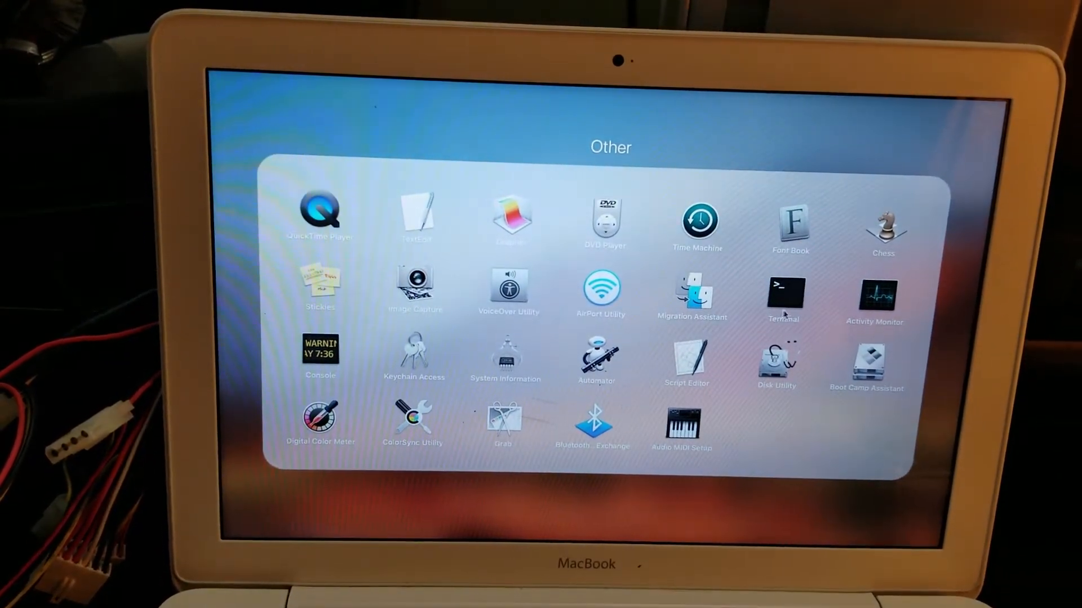
double_click(783, 296)
text(s)
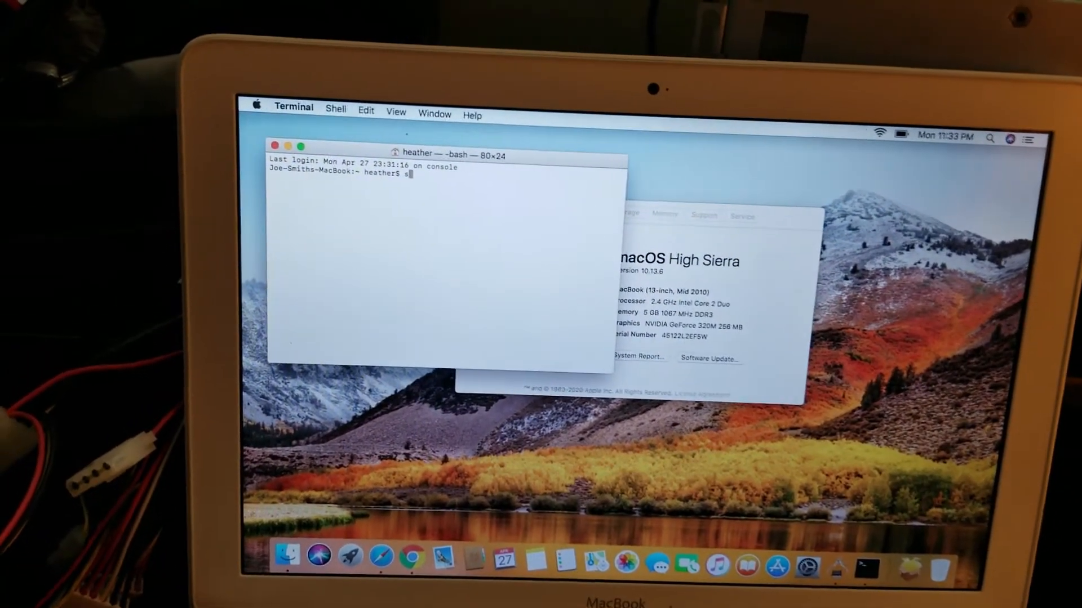
Step: Run sudo trimforce enable with the admin password and answer y to both prompts
text(udo)
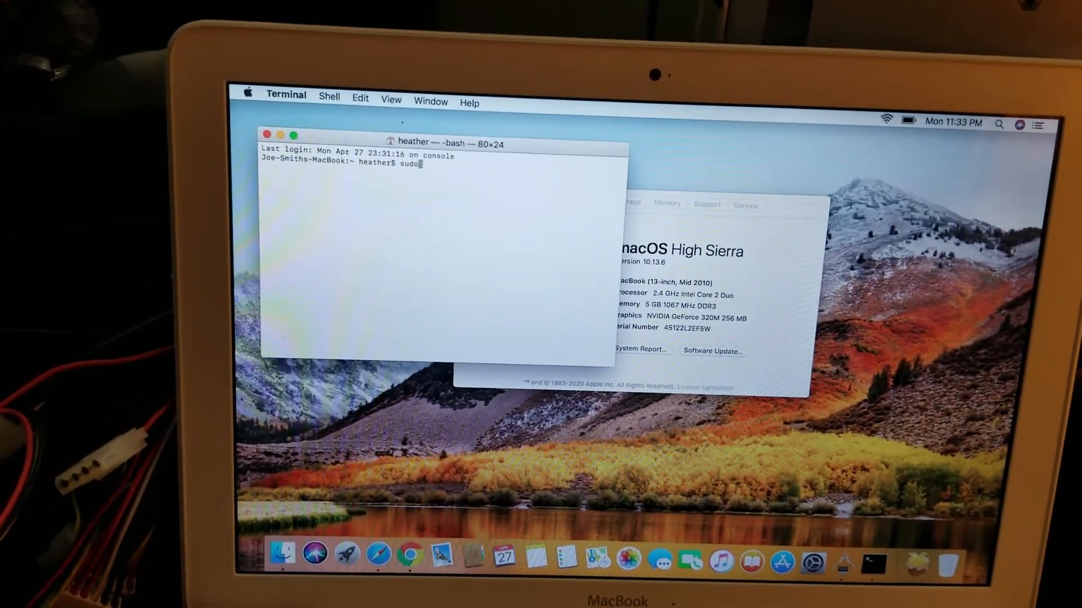
text(trim)
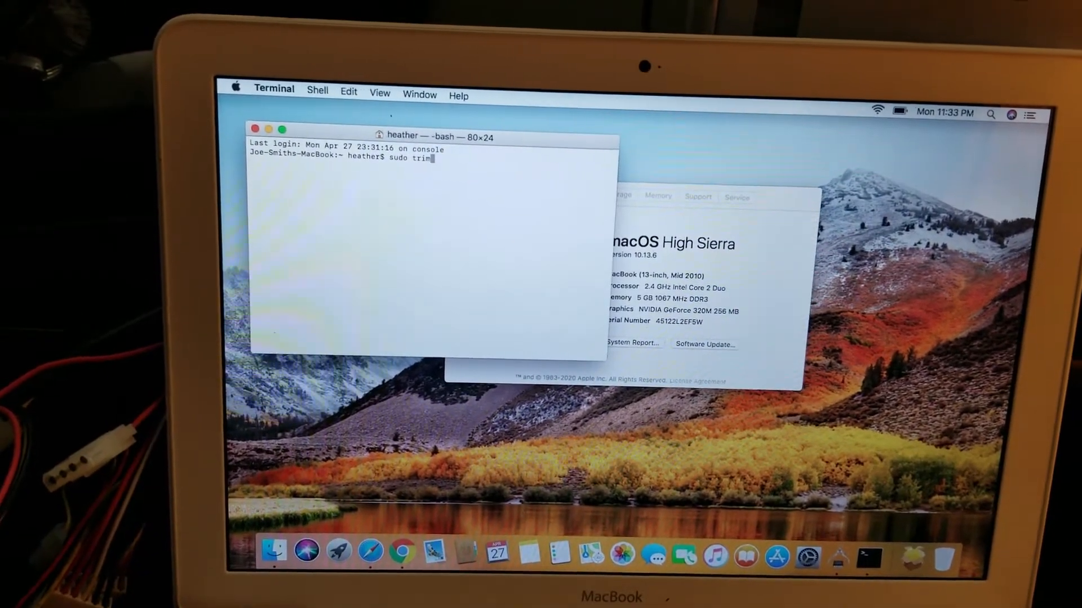
text(forc)
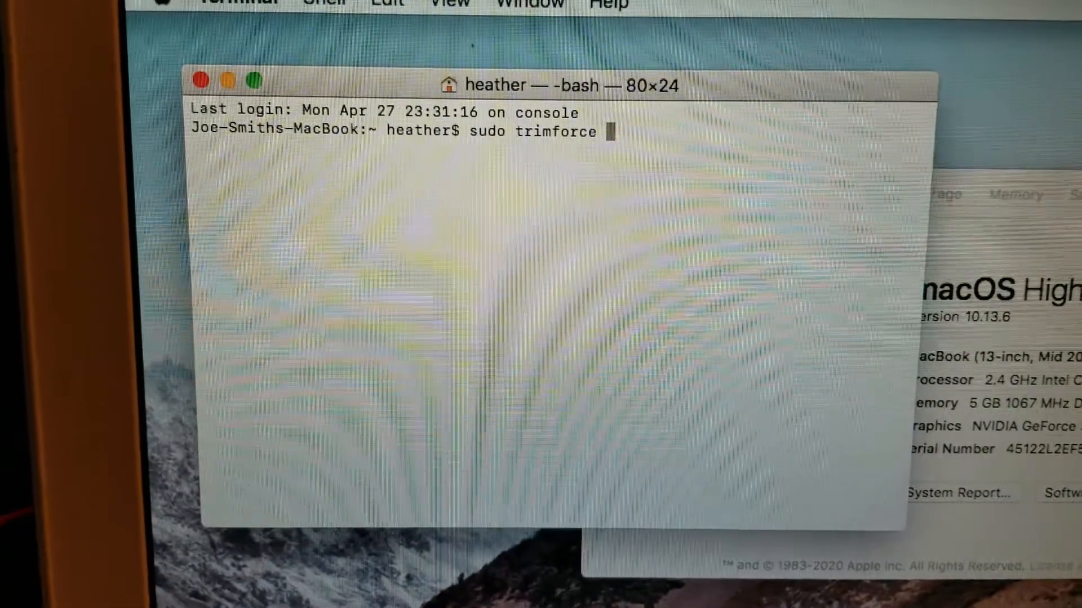
text(enable)
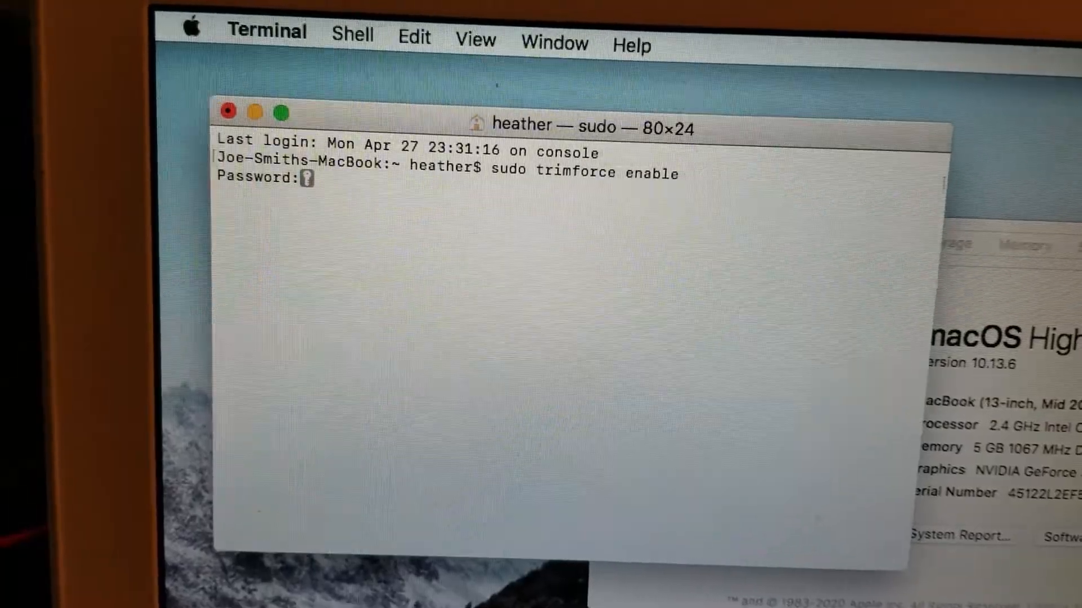
key(Return)
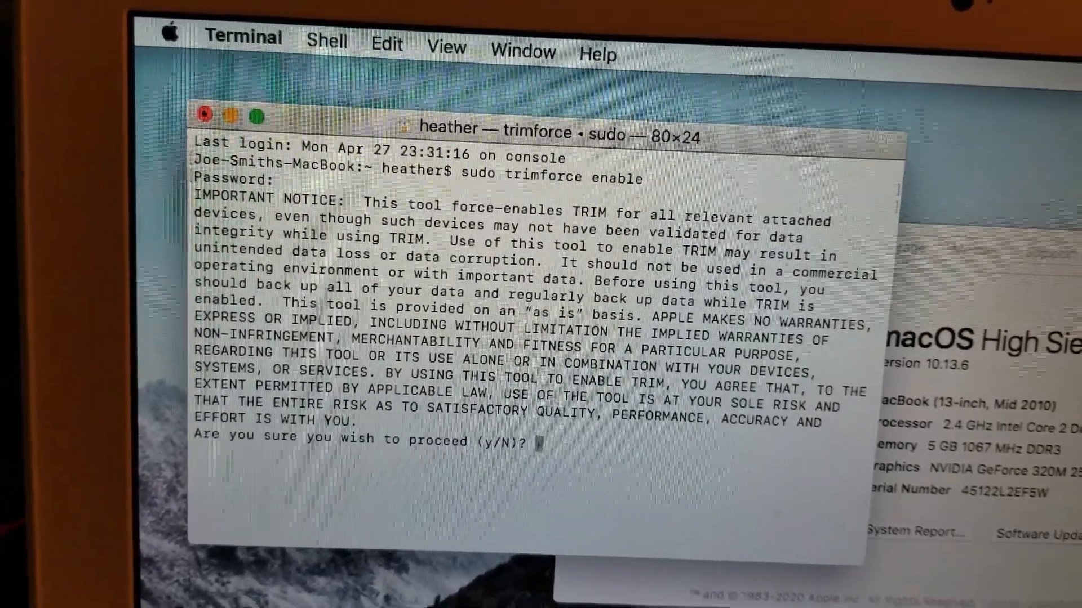
text(y)
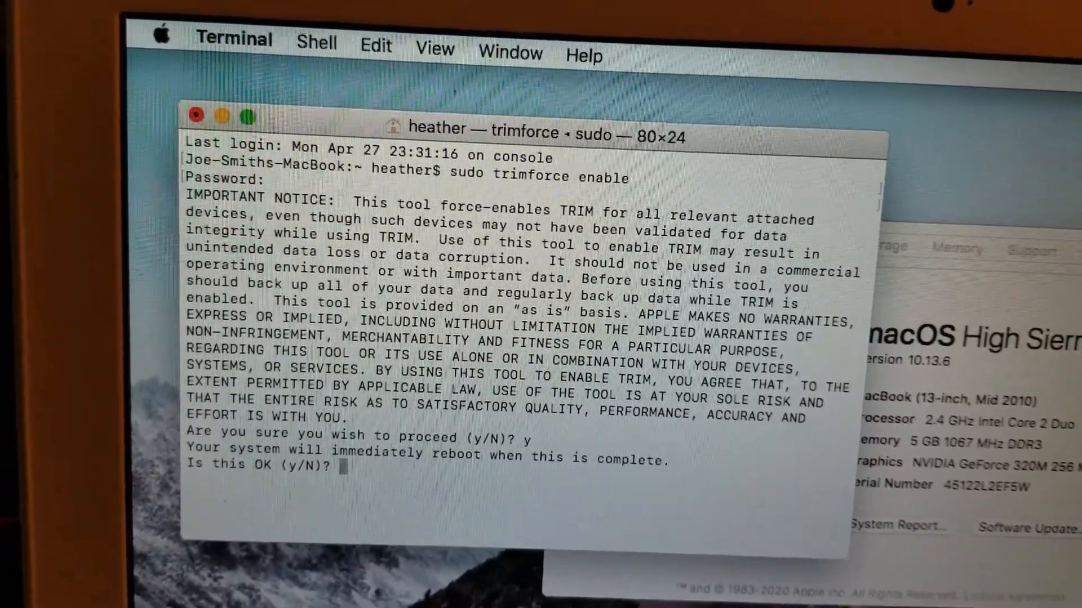
text(y)
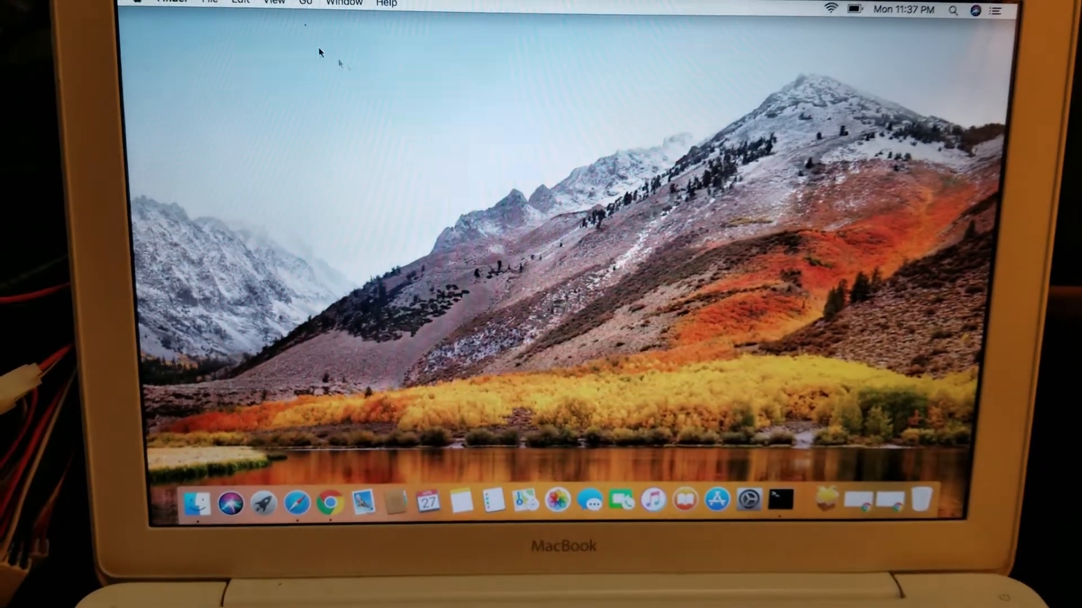
Step: Open About This Mac and its full System Report
click(137, 5)
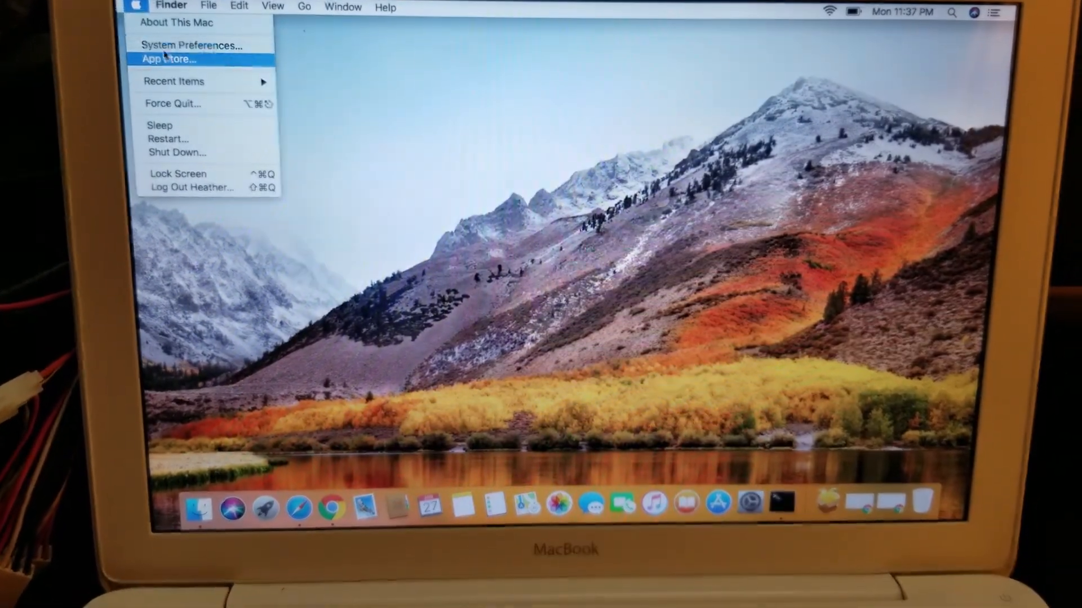
click(177, 23)
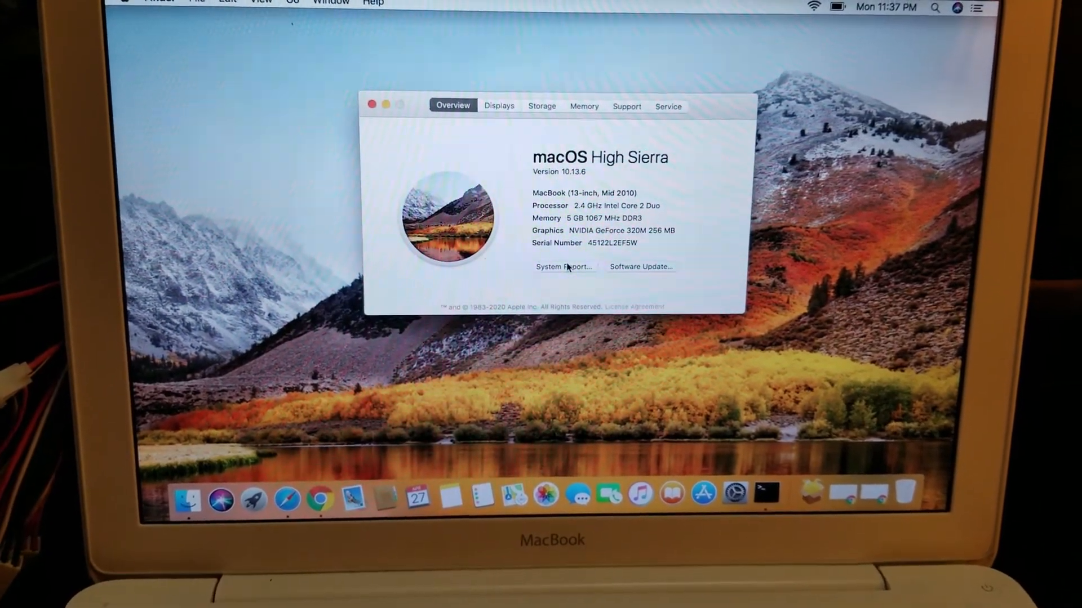
click(562, 267)
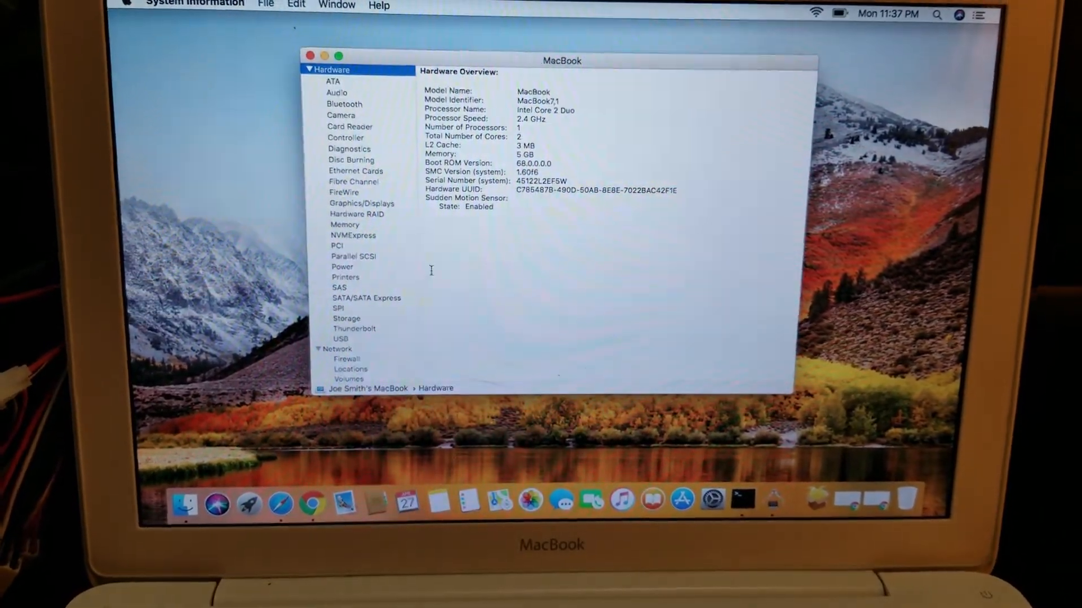